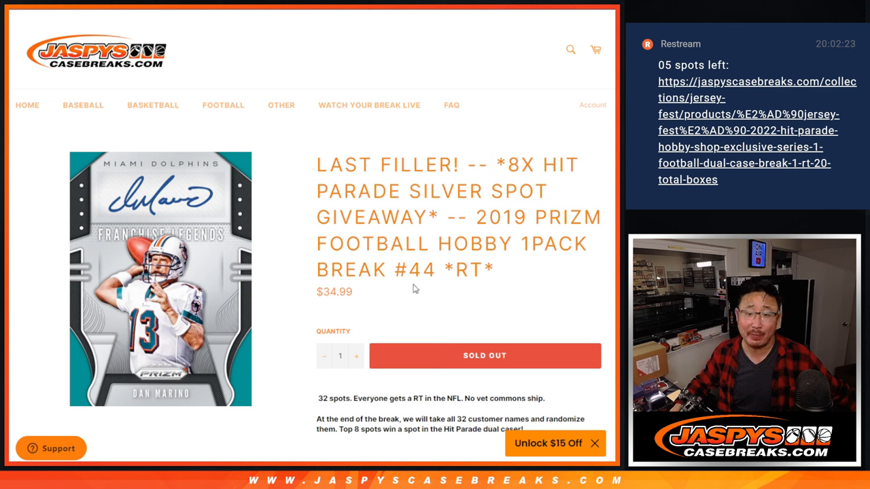
{"action": "mouse_move", "coordinate": [465, 191]}
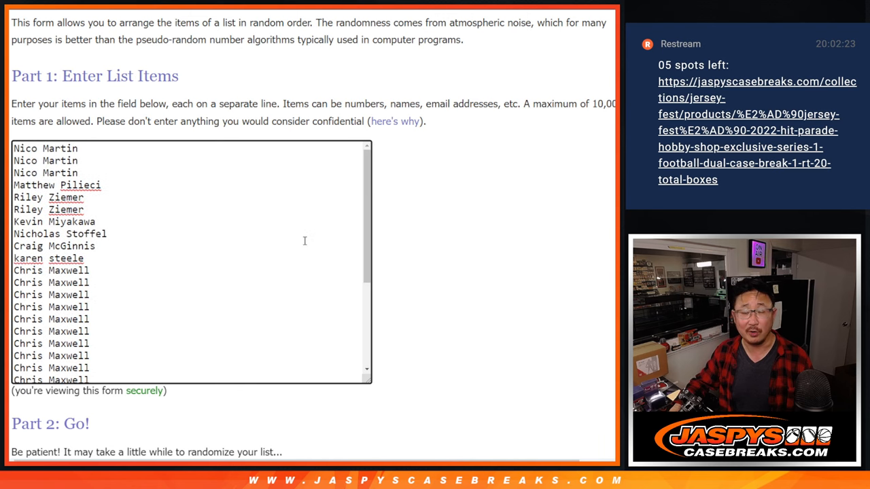
Reshuffle the 32 customer names and scroll down to the final shuffled order
{"action": "scroll", "scroll_direction": "down", "scroll_amount": 3}
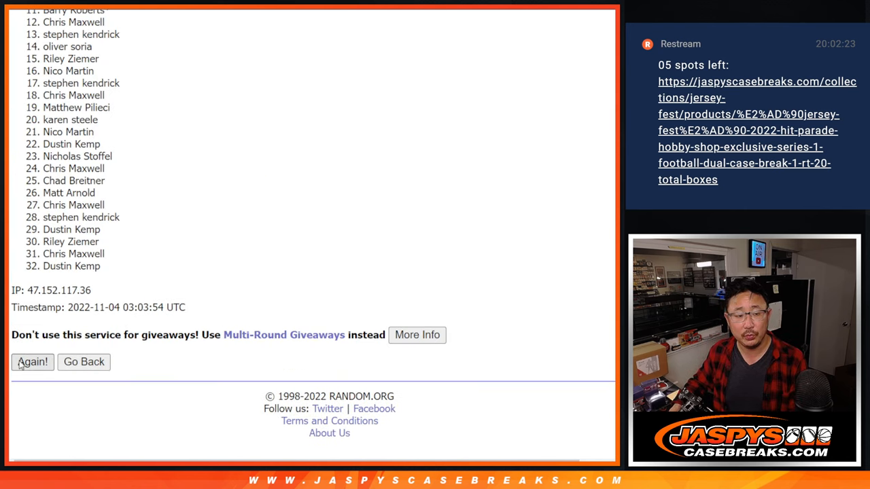
{"action": "left_click", "coordinate": [32, 362]}
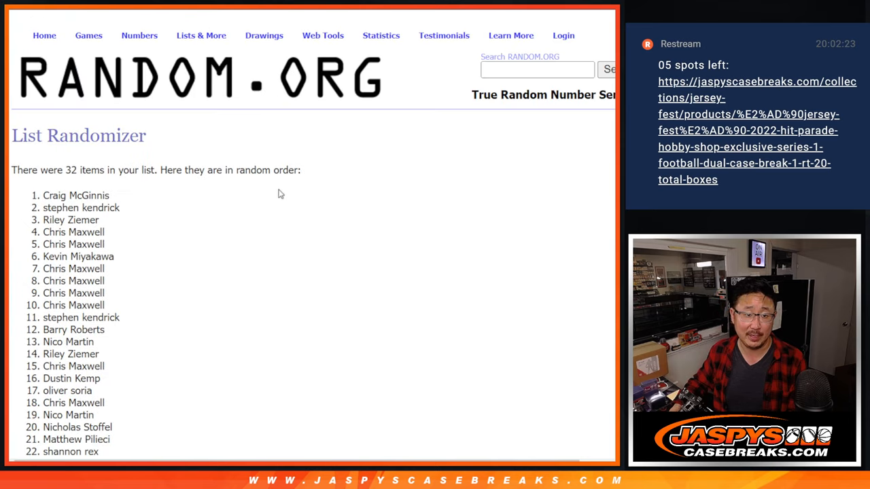
{"action": "scroll", "scroll_direction": "down", "scroll_amount": 3}
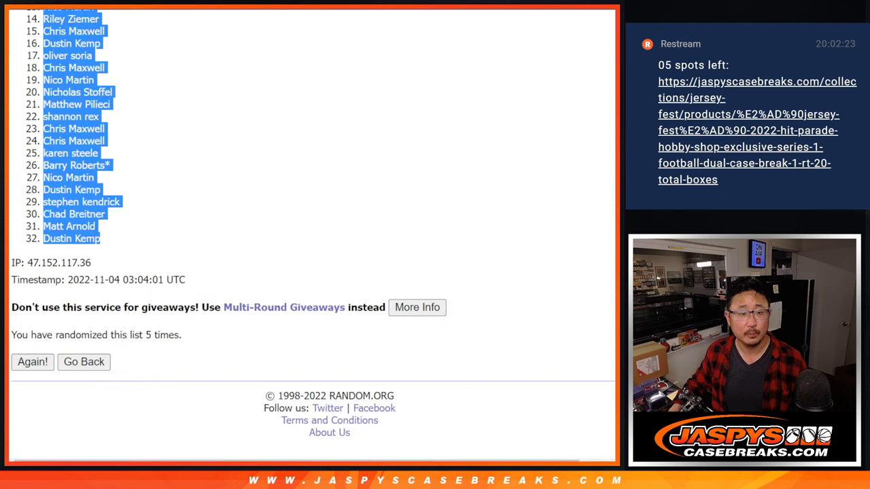
Return to the list entry form and shuffle the 32 NFL teams repeatedly
{"action": "left_click", "coordinate": [83, 361]}
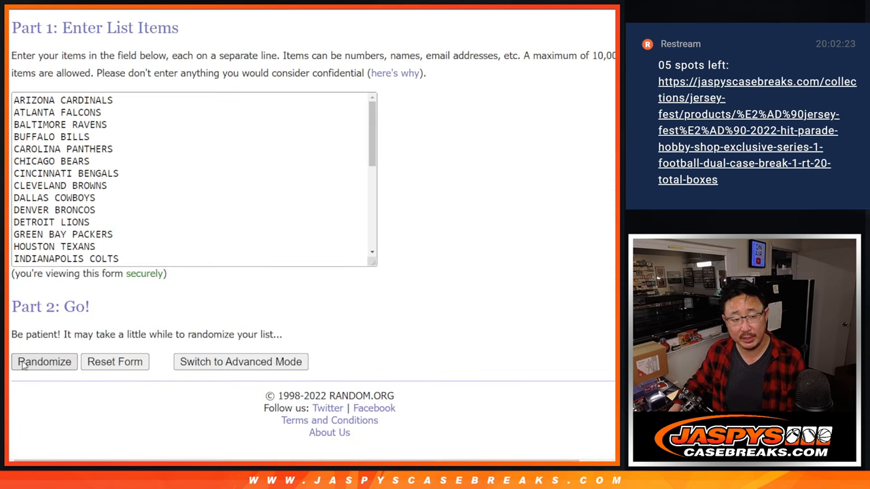
{"action": "left_click", "coordinate": [43, 362]}
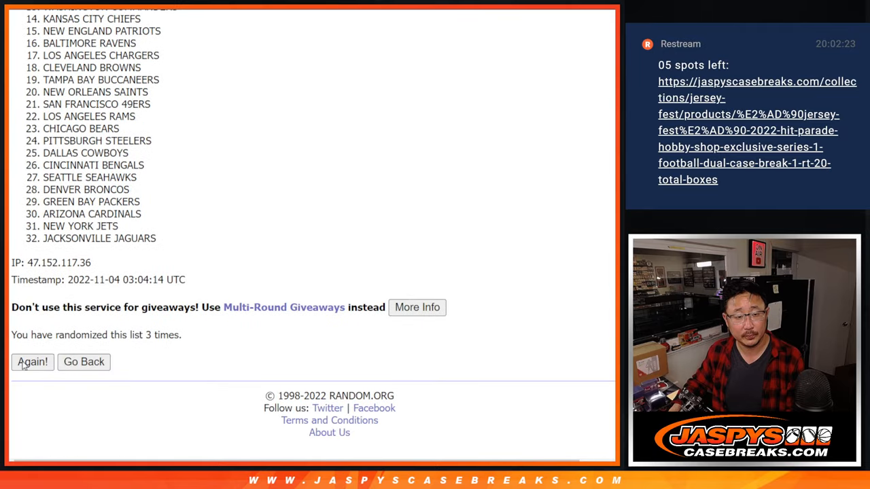
{"action": "left_click", "coordinate": [32, 361]}
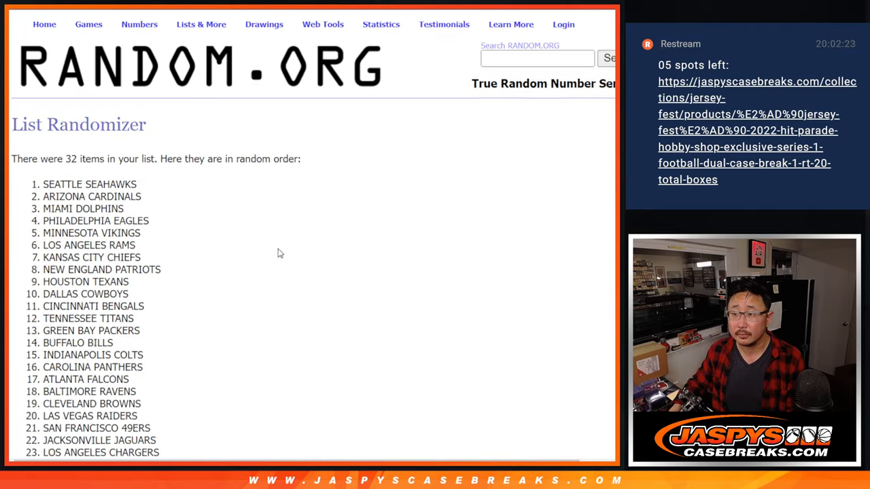
{"action": "scroll", "scroll_direction": "down", "scroll_amount": 3}
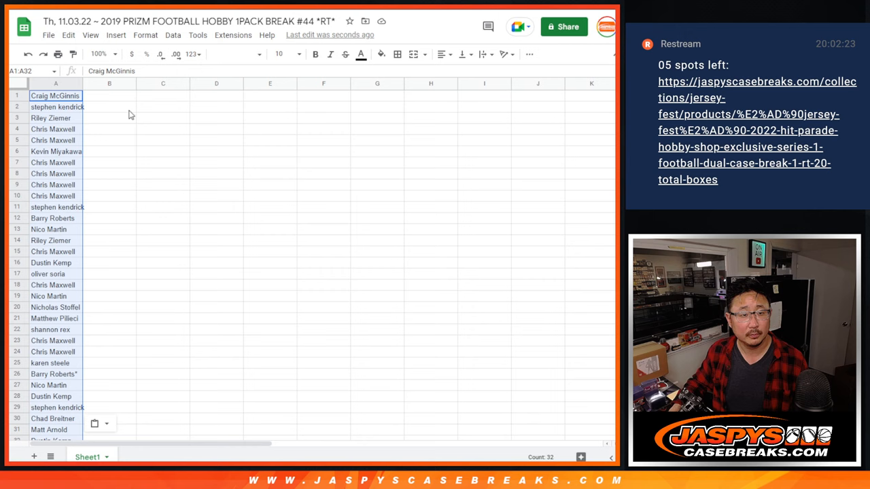
Set the name-team list to font size 12, zoom to 75%, and add all cell borders
{"action": "left_click", "coordinate": [234, 54]}
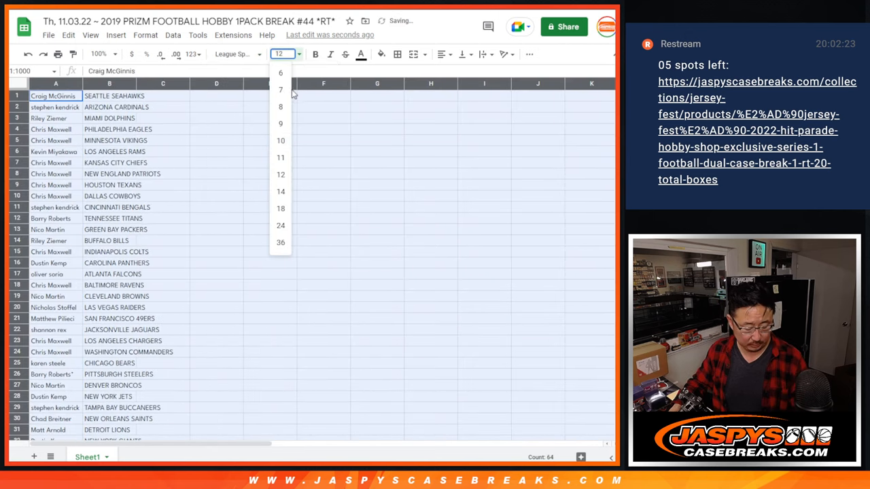
{"action": "left_click", "coordinate": [99, 54]}
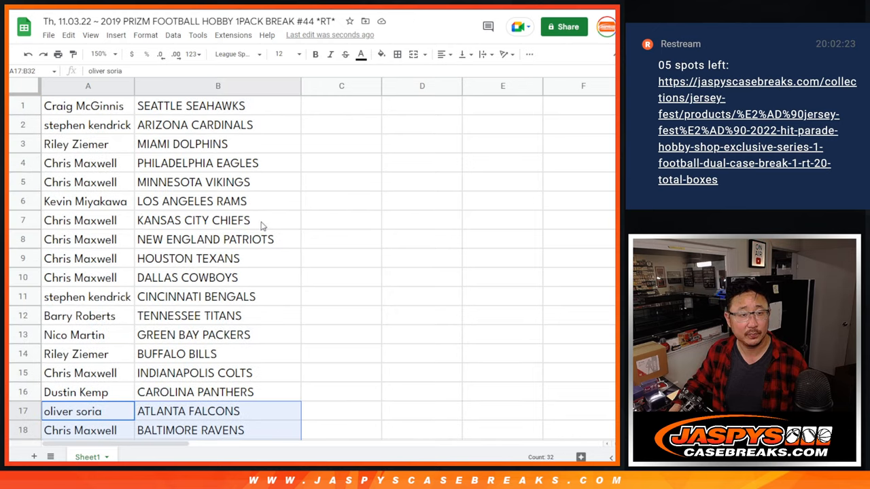
{"action": "left_click", "coordinate": [99, 53]}
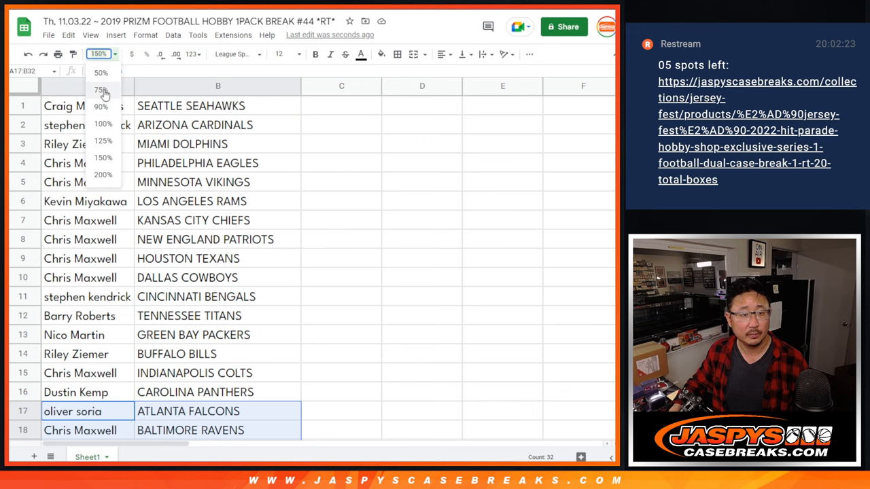
{"action": "left_click", "coordinate": [100, 90]}
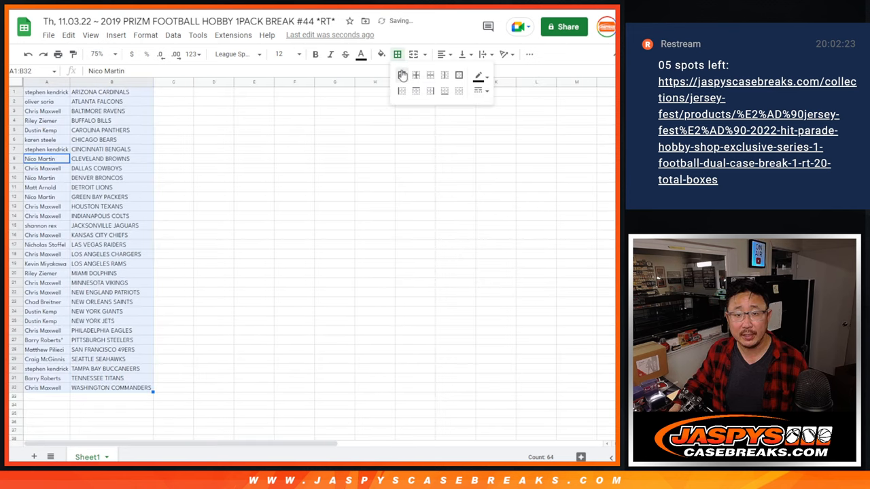
{"action": "left_click", "coordinate": [58, 53]}
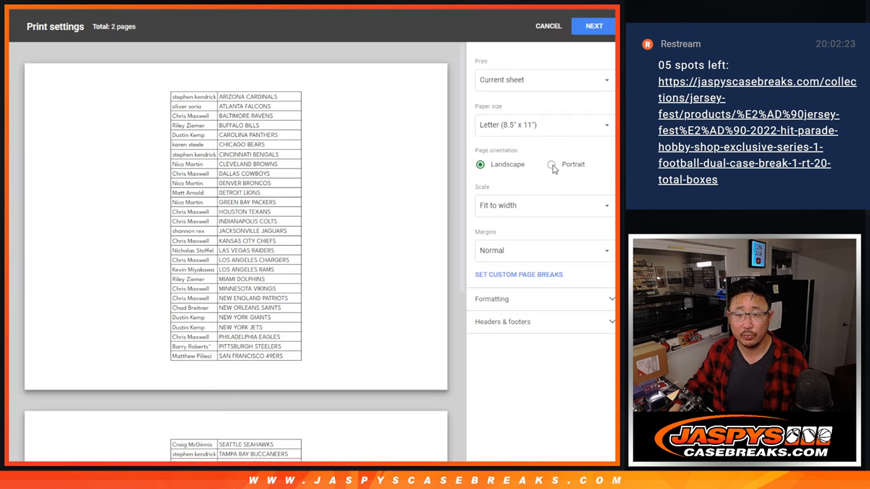
Print the list on one portrait page with the workbook title
{"action": "left_click", "coordinate": [548, 164]}
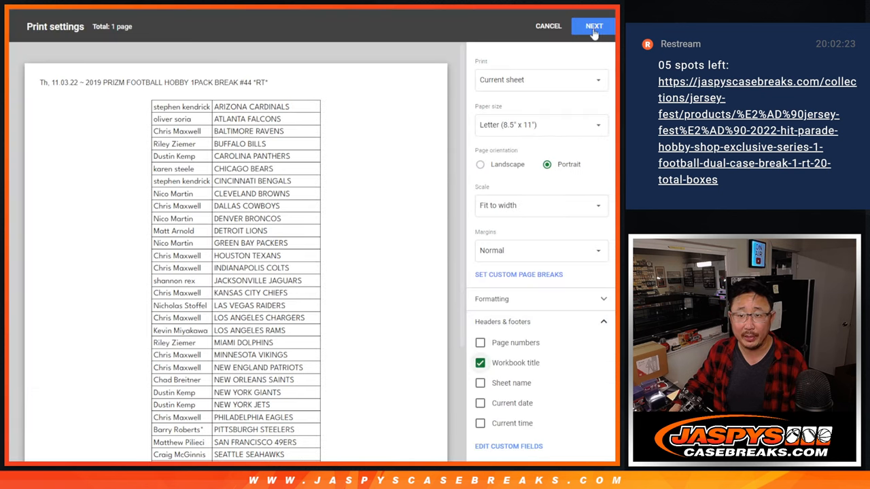
{"action": "left_click", "coordinate": [593, 26]}
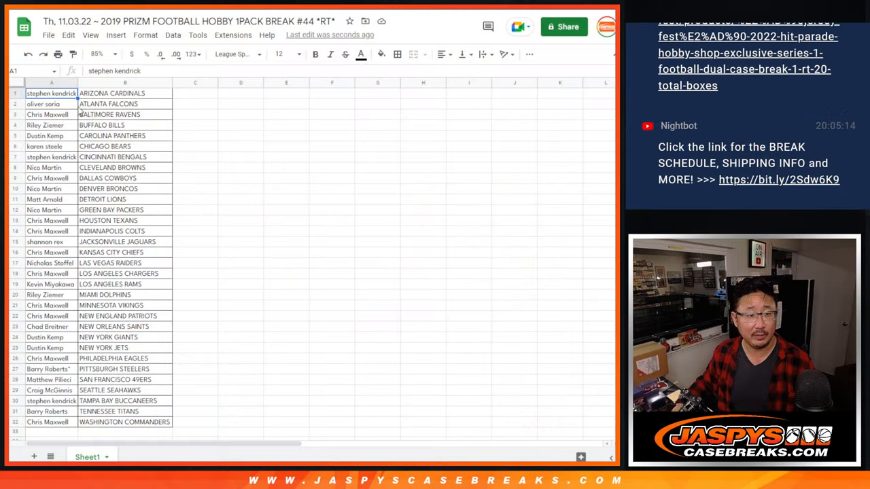
Open the List Randomizer and shuffle the team-ordered 32 names seven times
{"action": "scroll", "scroll_direction": "down", "scroll_amount": 3}
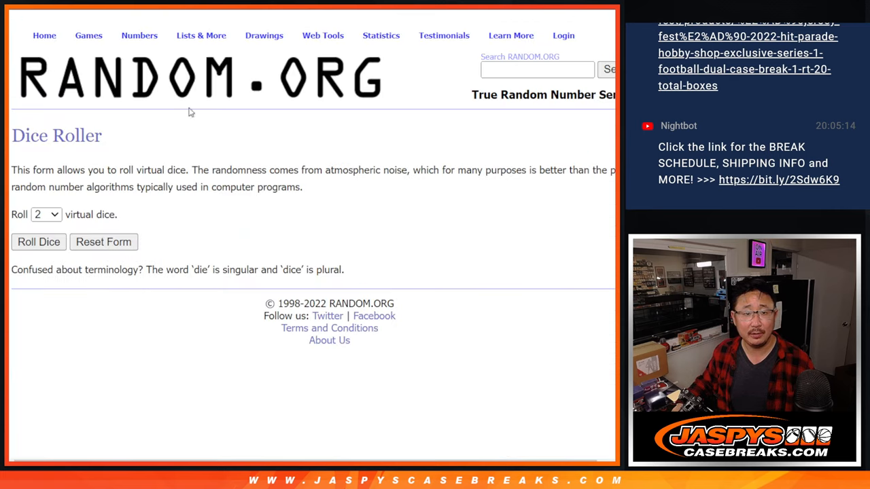
{"action": "left_click", "coordinate": [39, 242]}
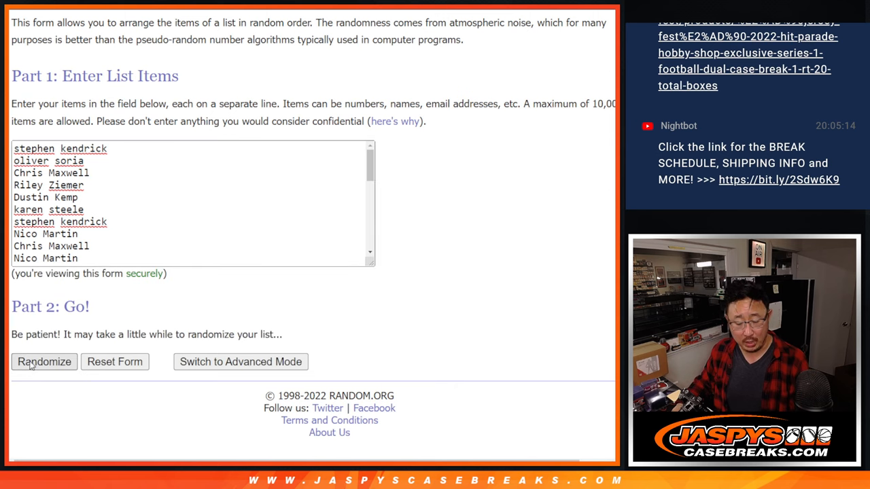
{"action": "left_click", "coordinate": [44, 362]}
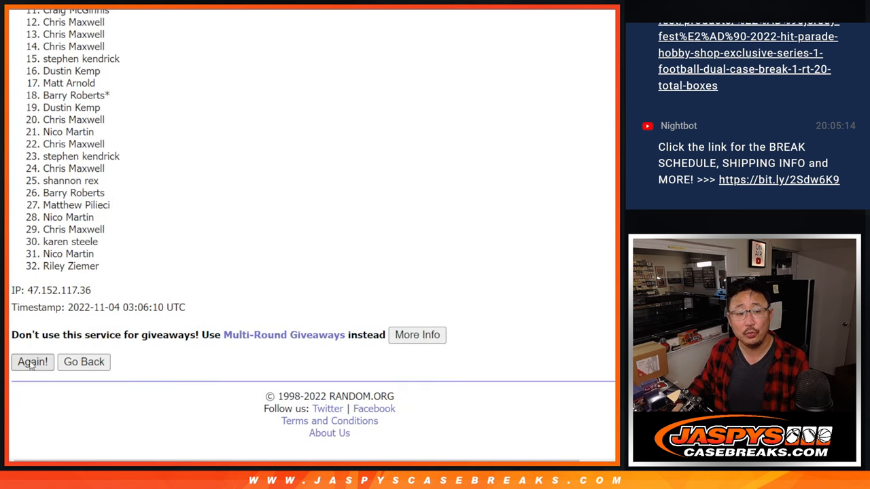
{"action": "left_click", "coordinate": [33, 361]}
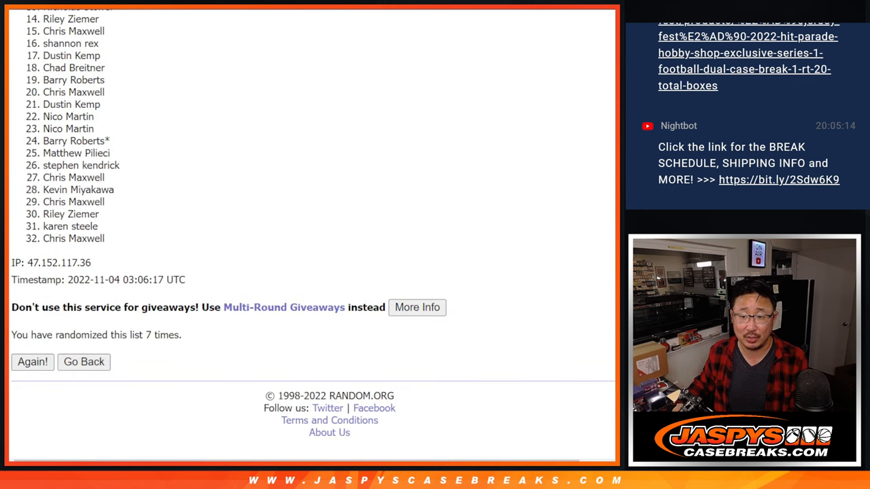
{"action": "scroll", "scroll_direction": "down", "scroll_amount": 3}
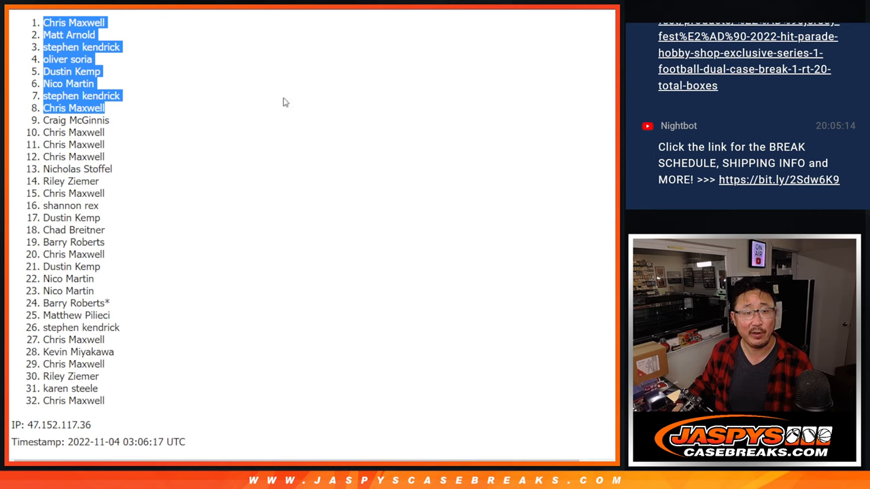
{"action": "mouse_move", "coordinate": [218, 102]}
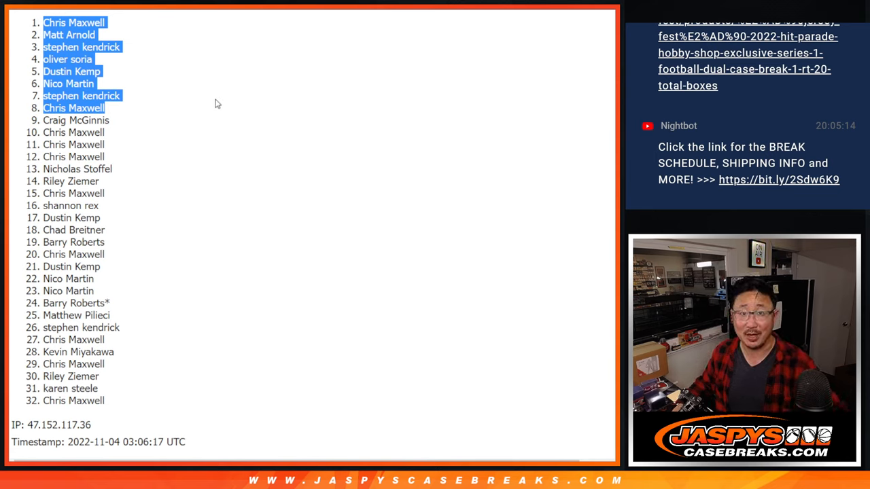